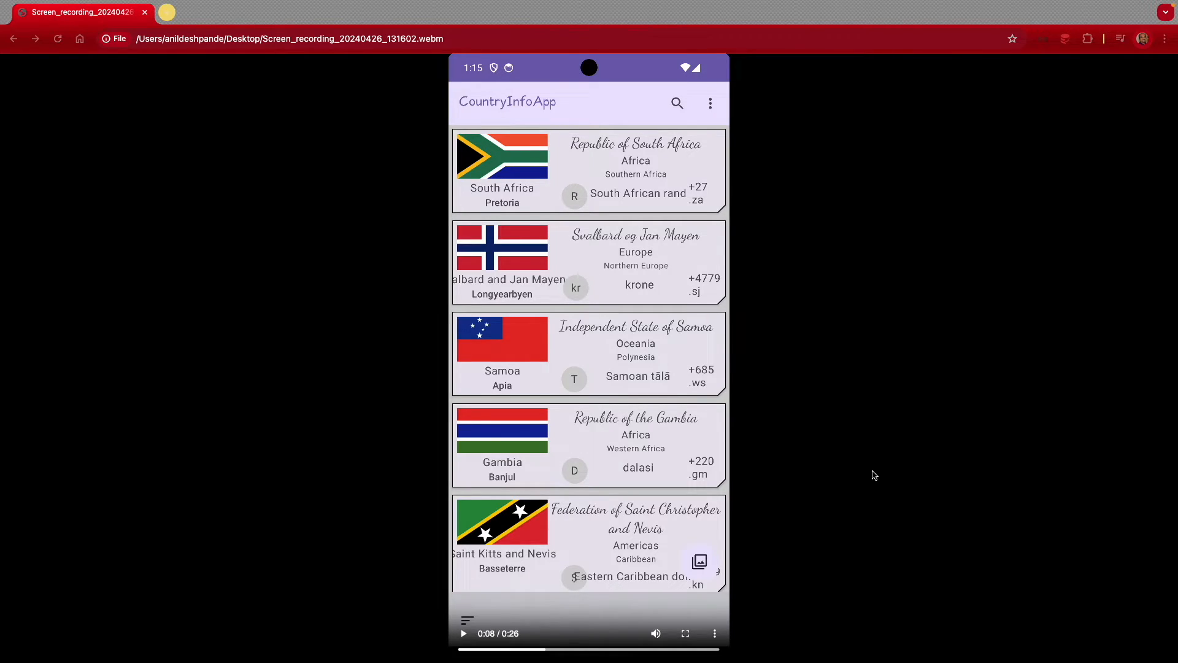
pyautogui.moveTo(543, 653)
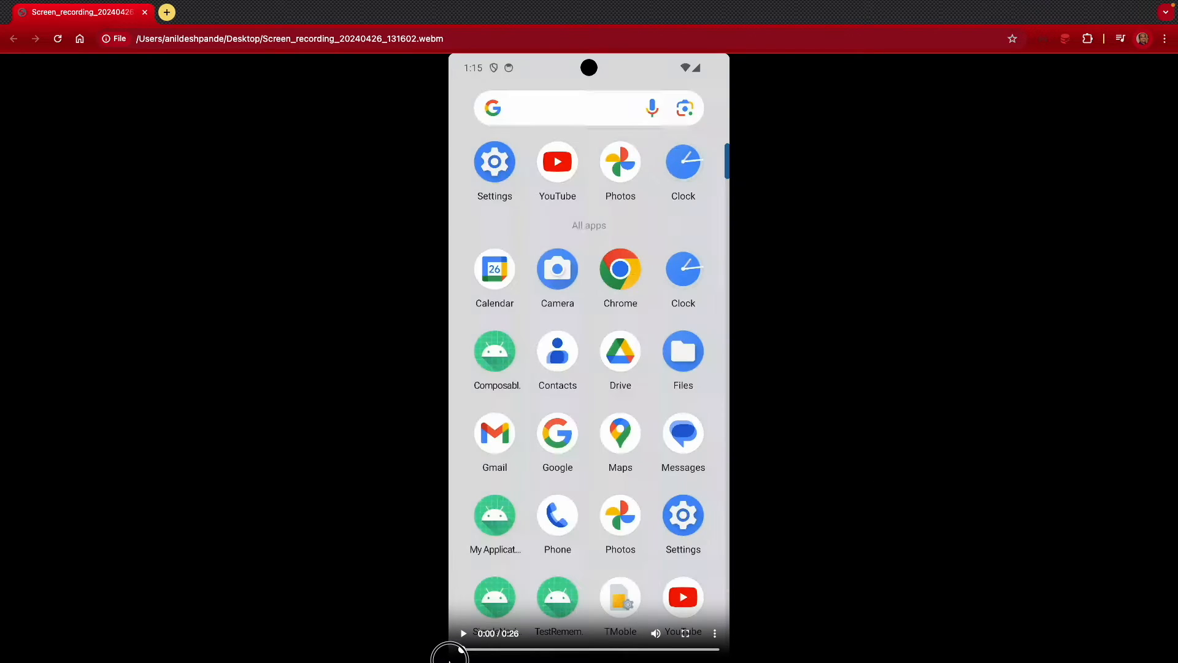
# - Restart playback of the phone screen recording from 0:00
pyautogui.click(464, 633)
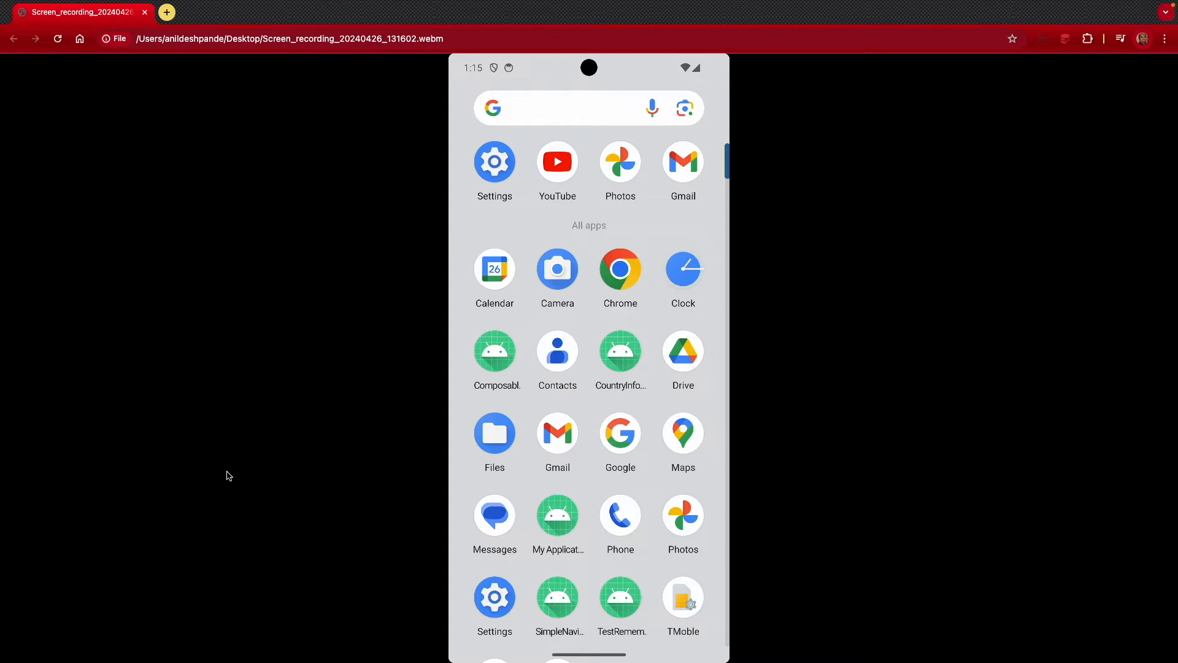
pyautogui.click(620, 351)
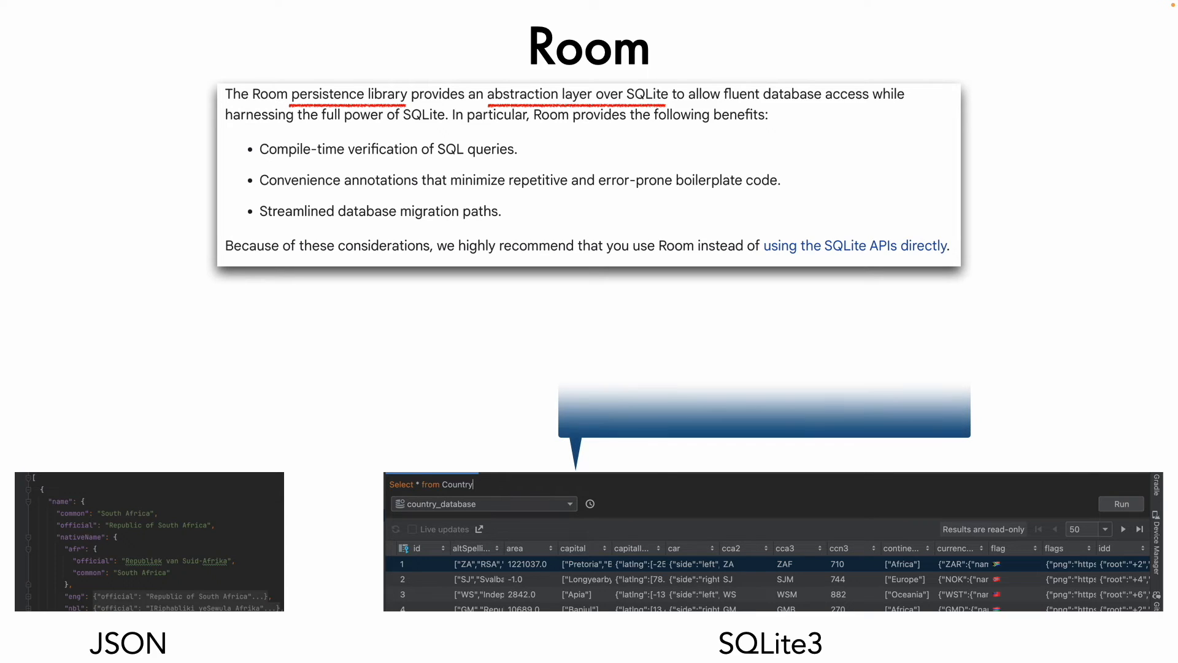
# - Add the questions 'How to setup the R...' and 'How to fetch the data from Room?' to the callout
pyautogui.write('How to setup the Room Data base?')
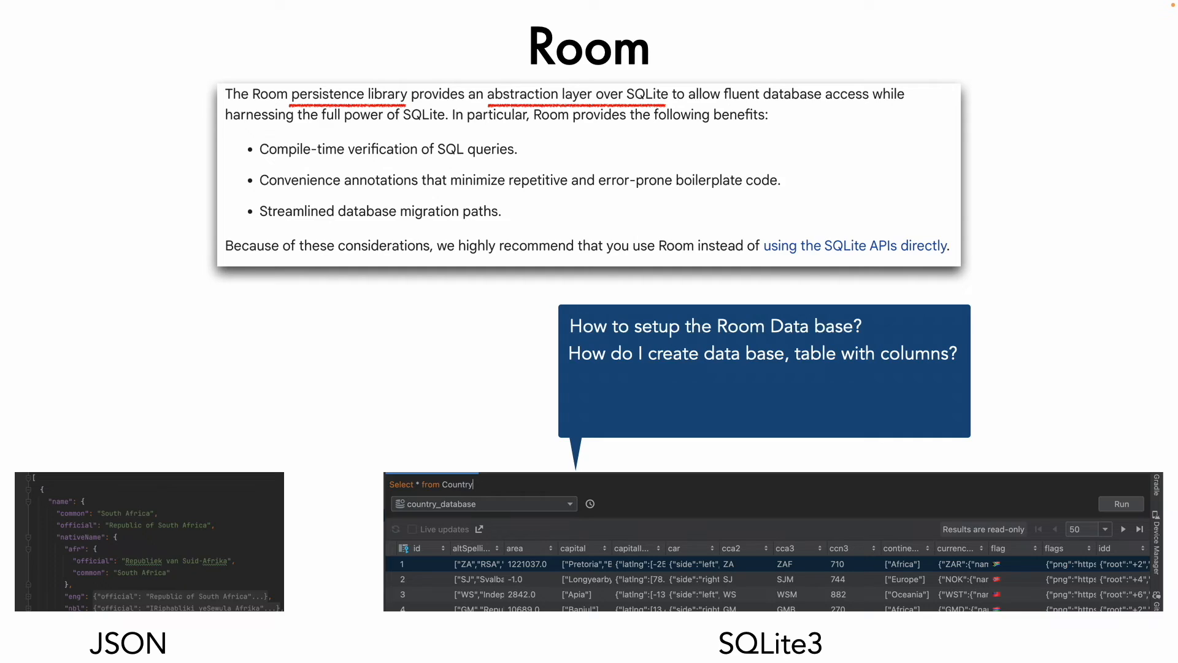
pyautogui.write('How to fetch the data f')
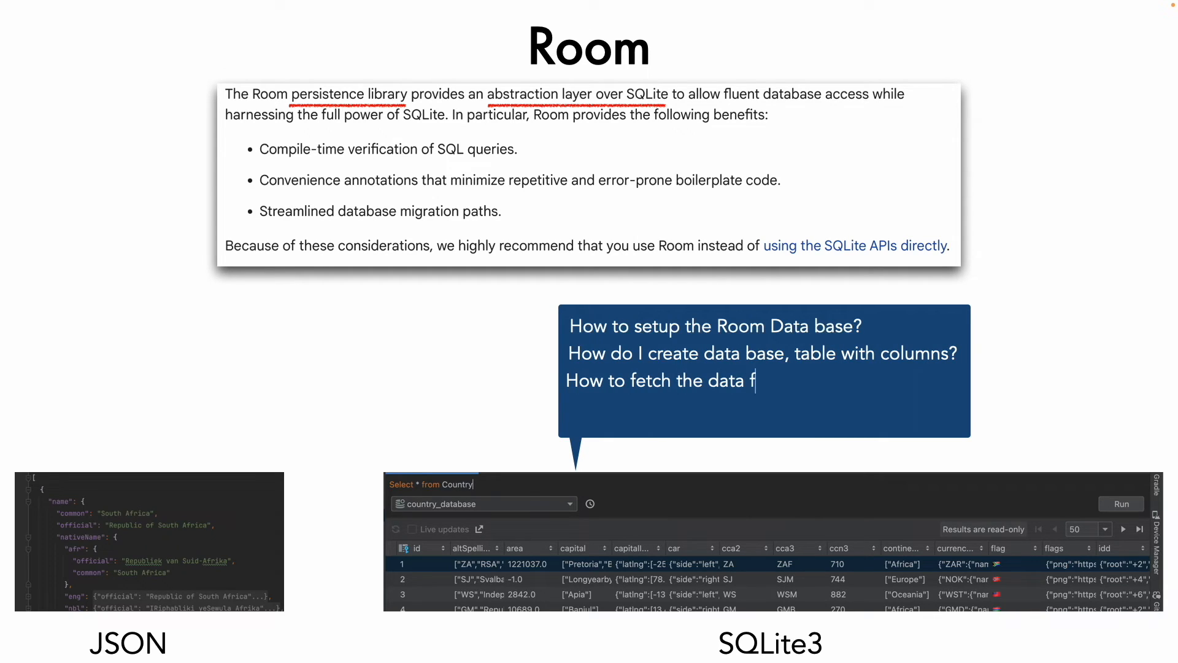
pyautogui.write('rom Room?')
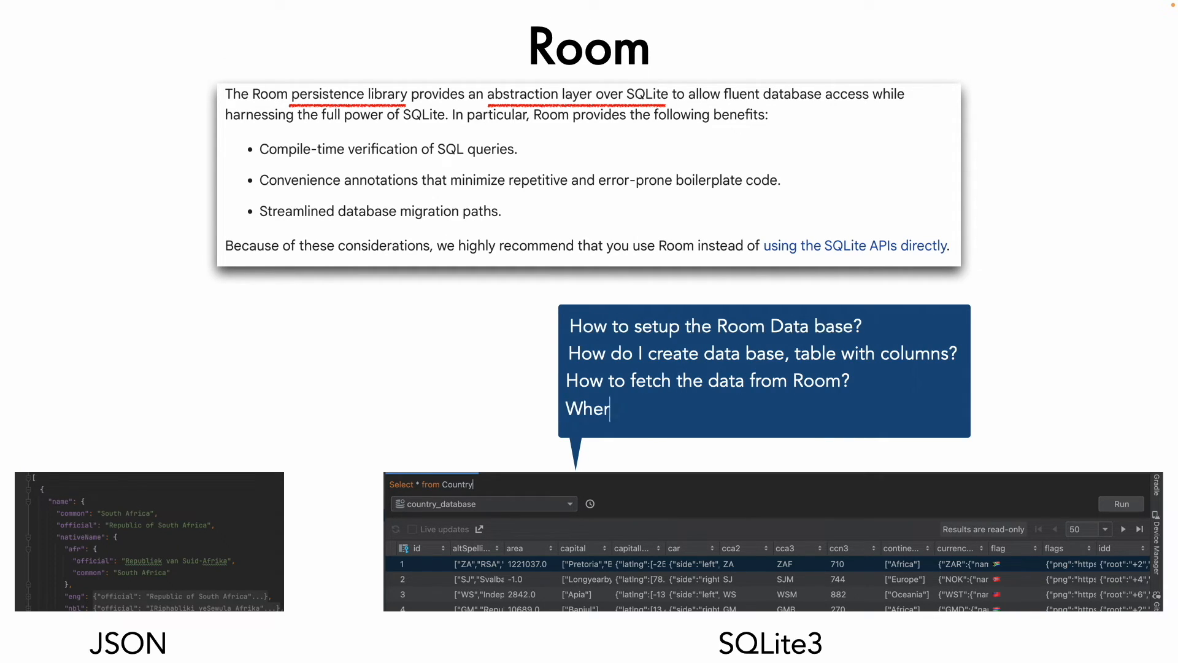